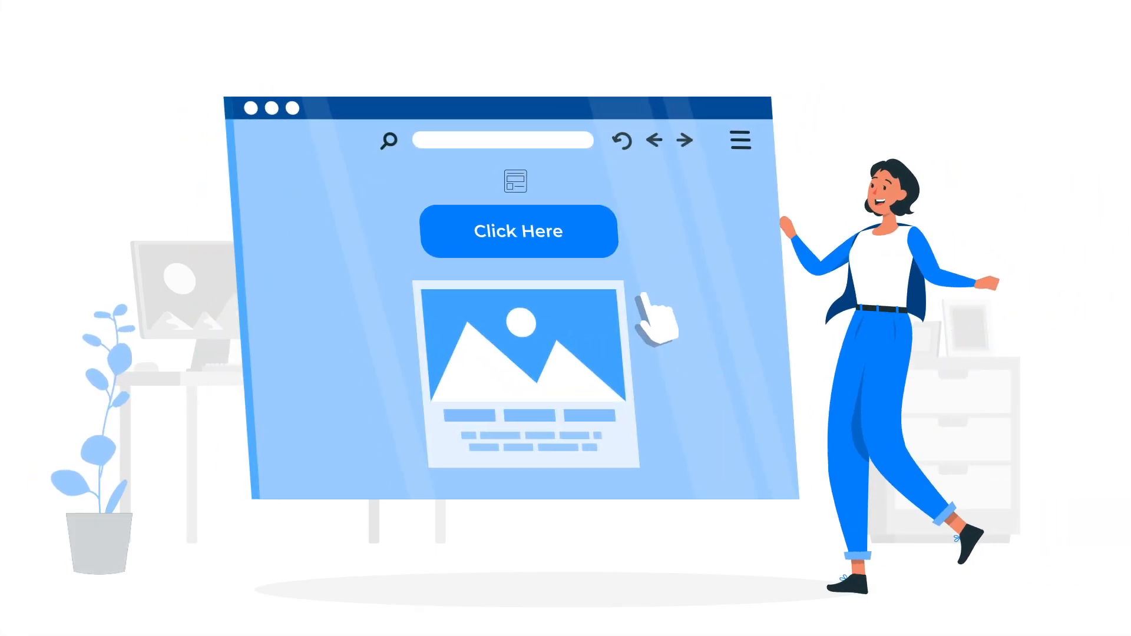
# - Go to Fluent Forms Pro > All Forms to see the forms and their shortcodes
pyautogui.click(518, 231)
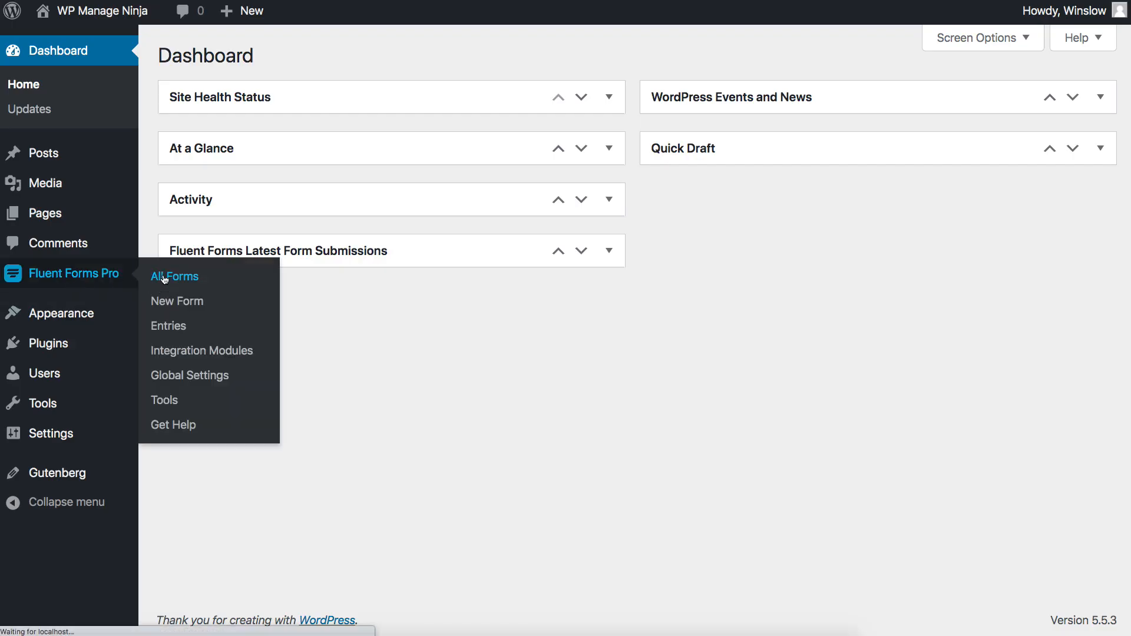
pyautogui.click(174, 276)
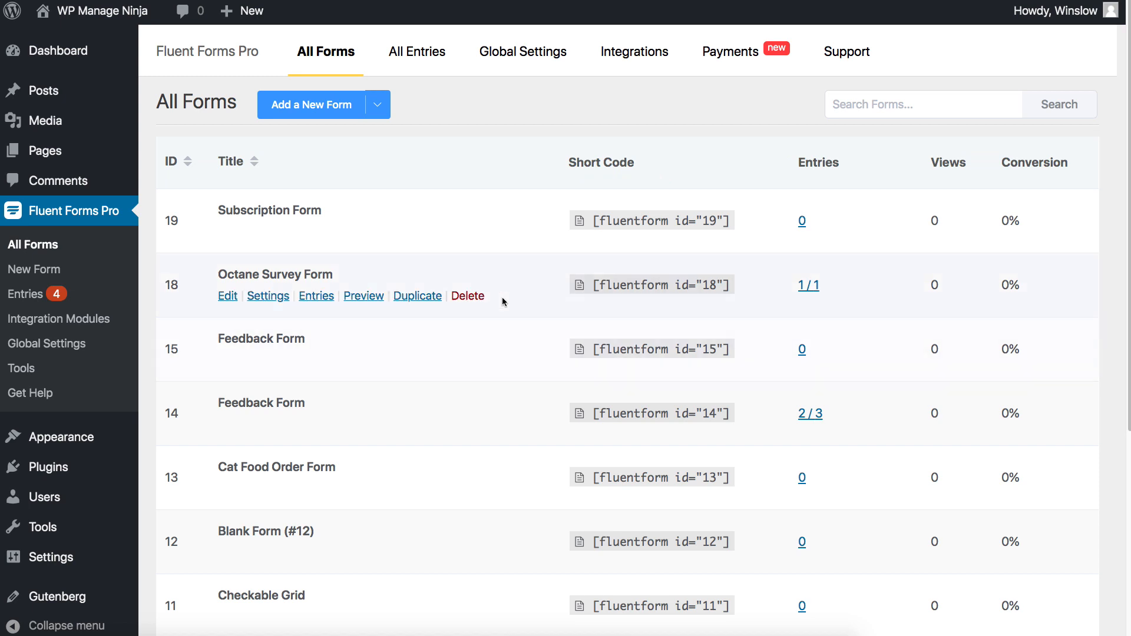
pyautogui.moveTo(619, 225)
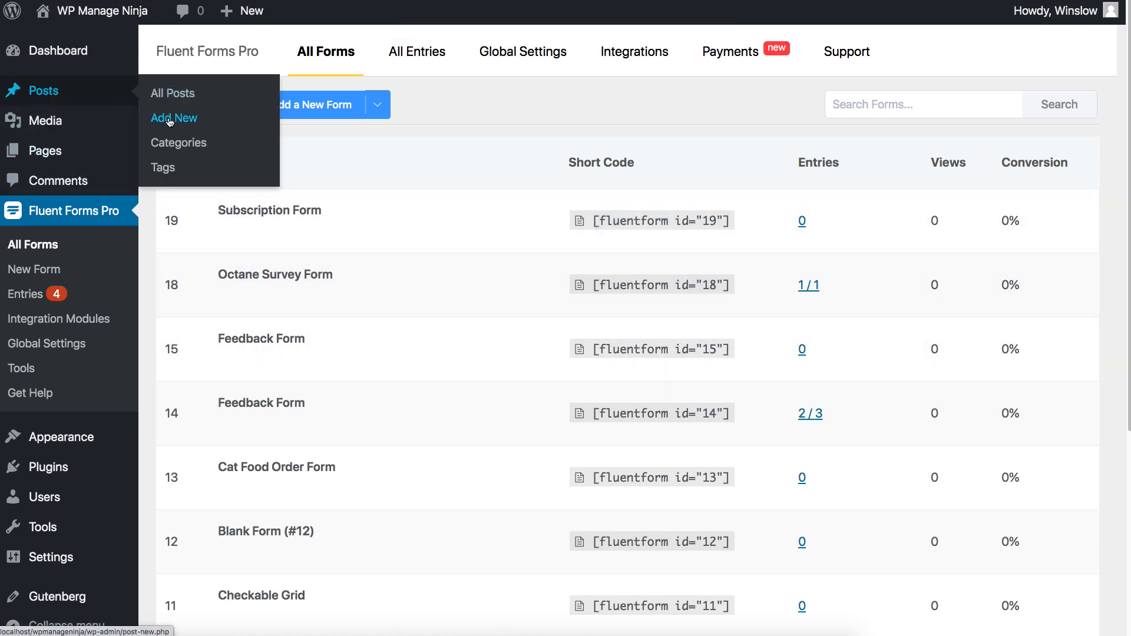
# - Publish a new post 'Popups' containing [fluentform_modal form_id="19"] and view it
pyautogui.click(174, 118)
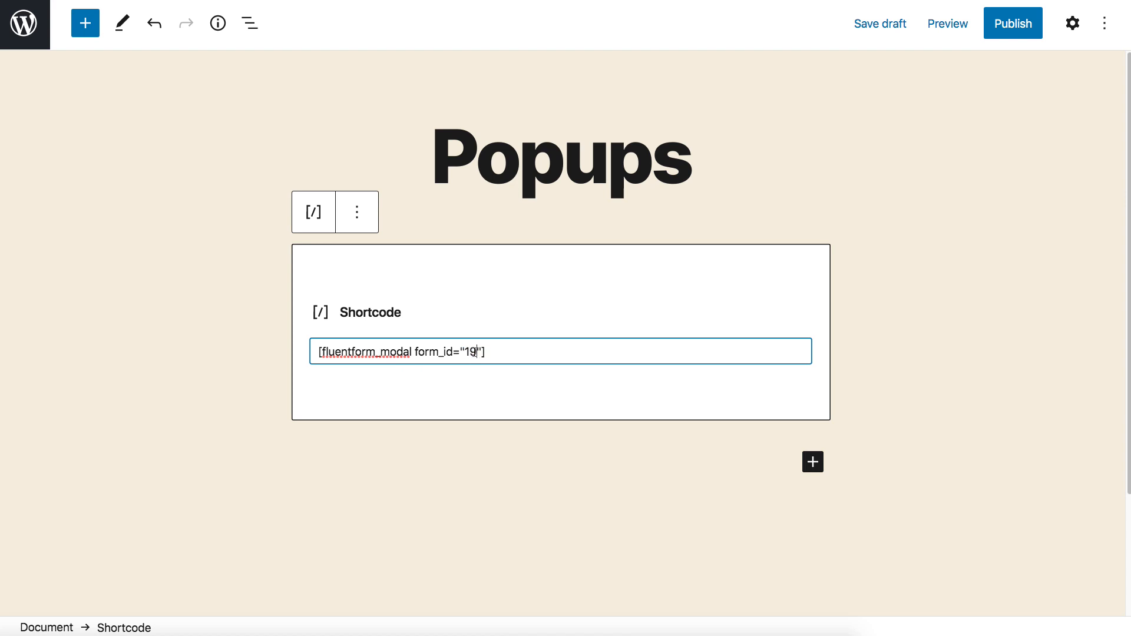
pyautogui.click(1012, 23)
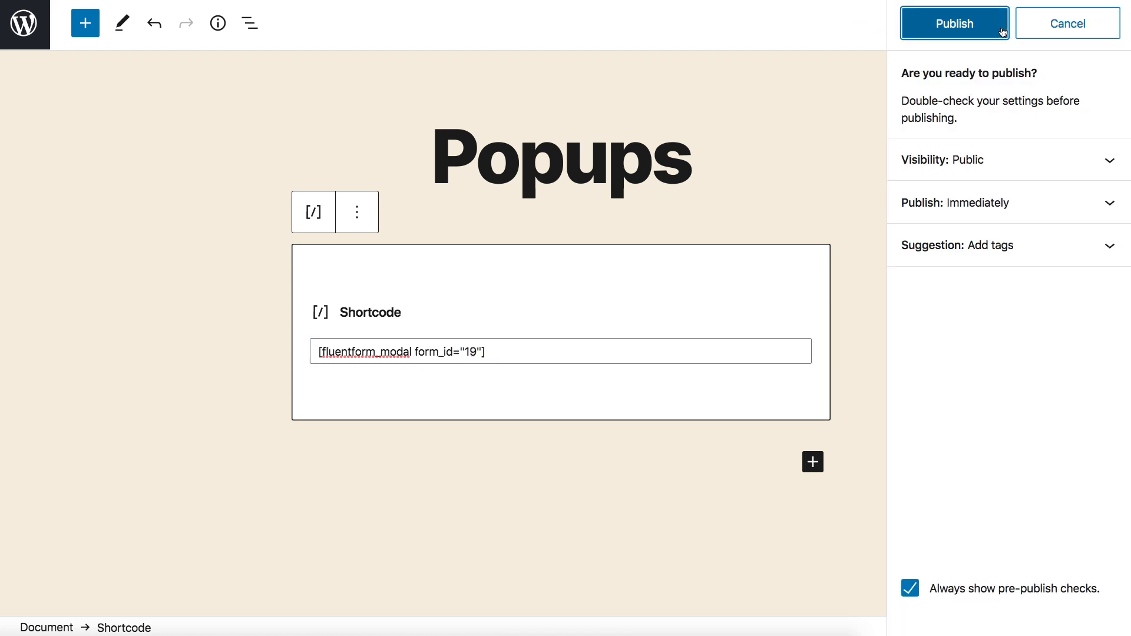
pyautogui.click(953, 23)
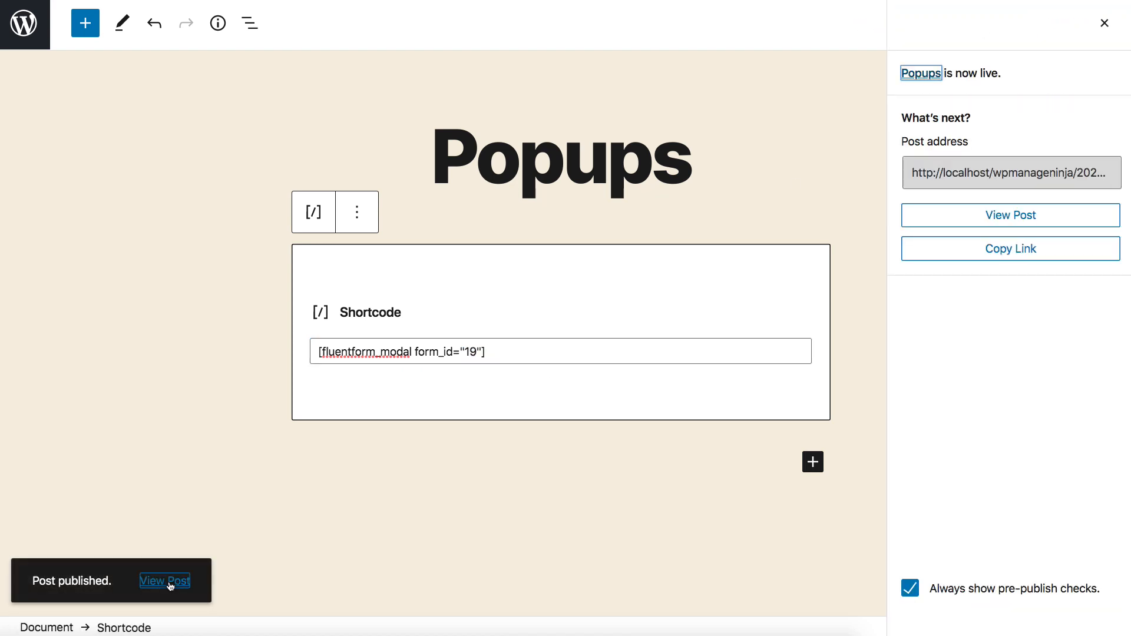
pyautogui.click(165, 581)
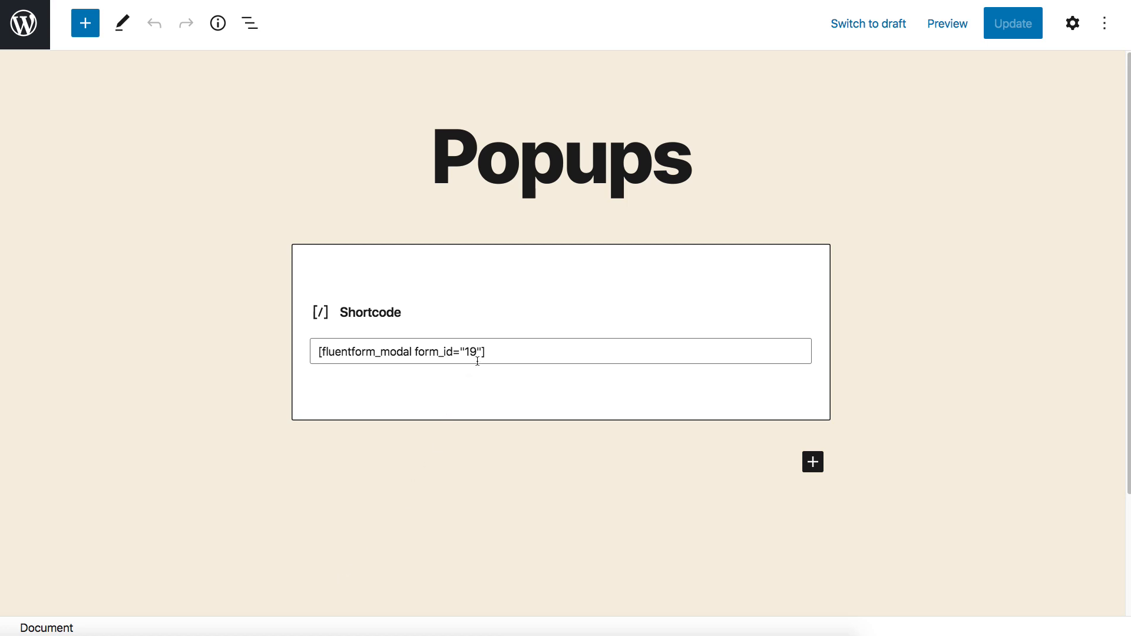
# - Append btn_text="Click Here" to the shortcode, update the post and view it
pyautogui.write('btn')
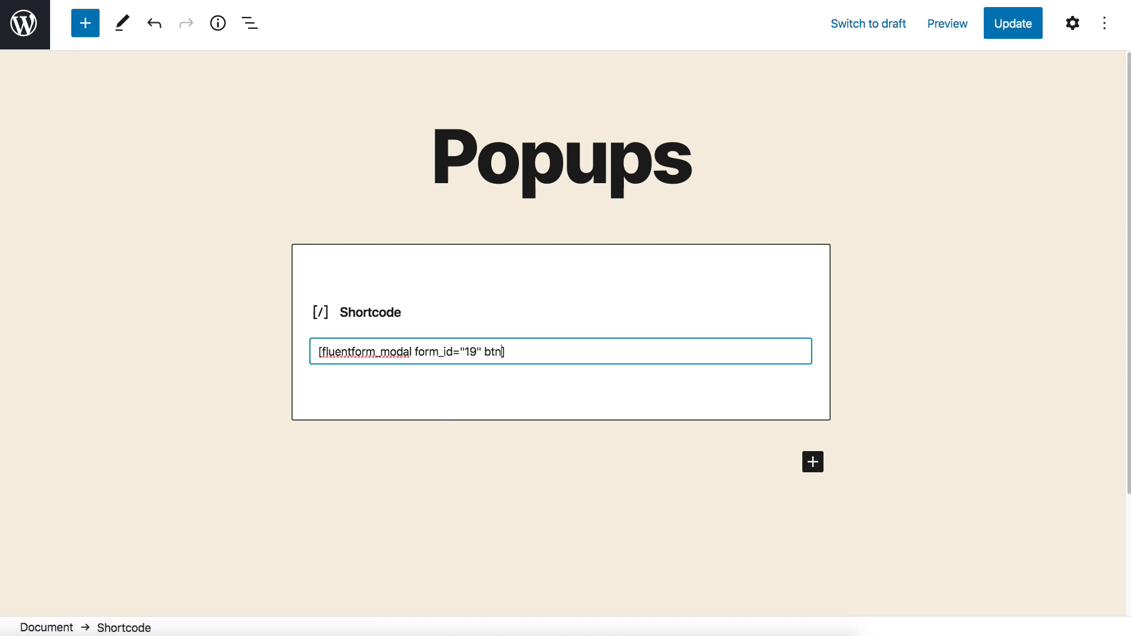
pyautogui.write('_text=')
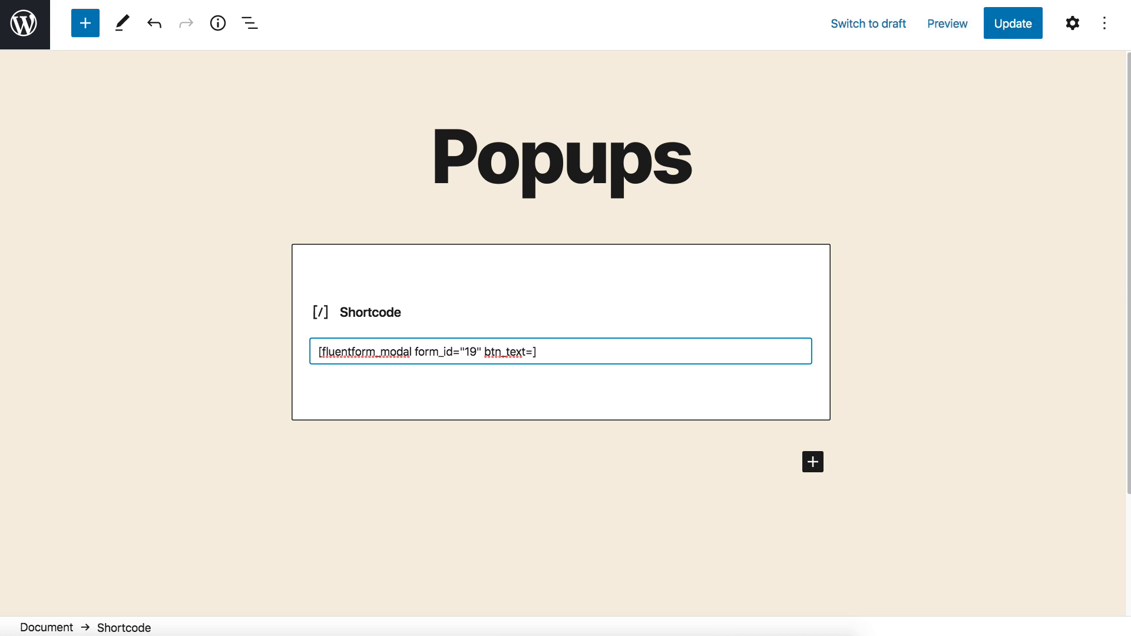
pyautogui.write('Click')
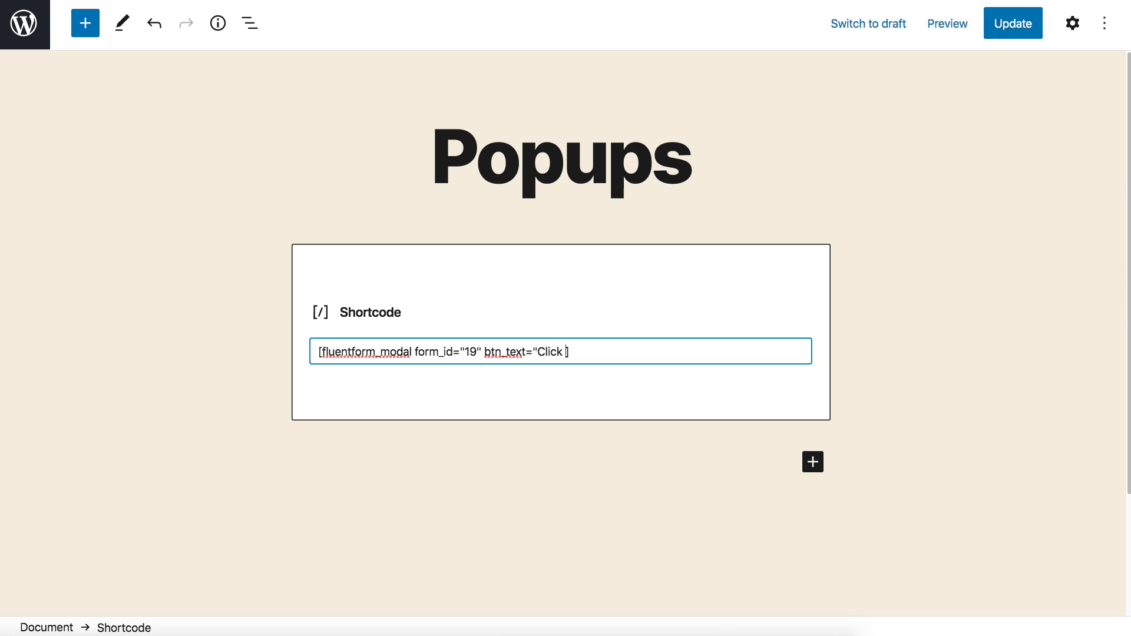
pyautogui.write('Here"]')
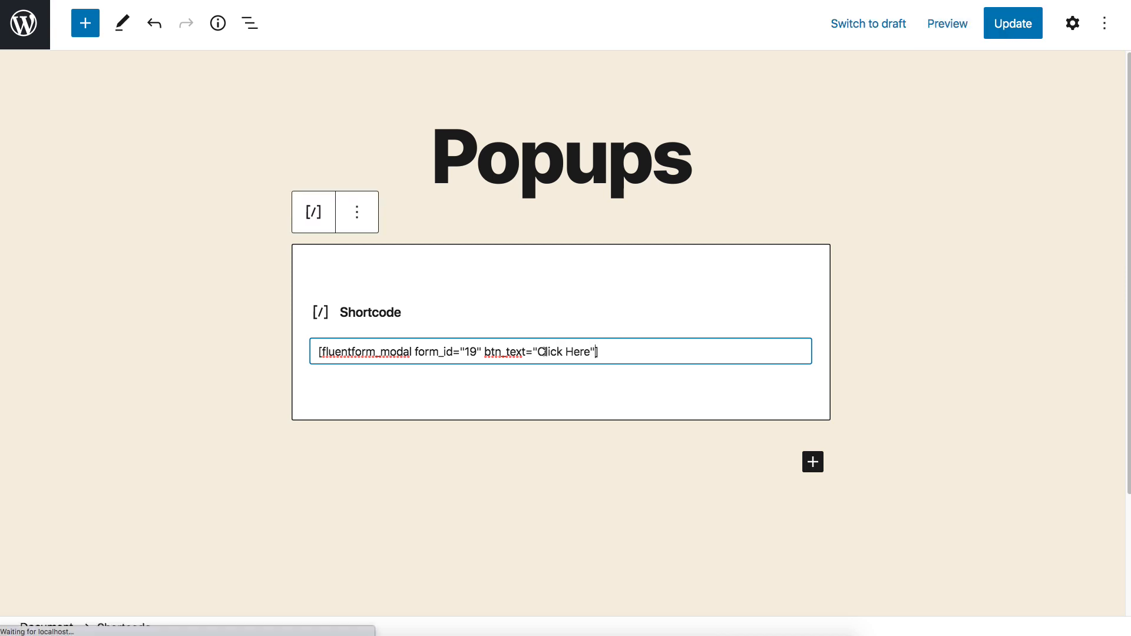
pyautogui.click(1012, 22)
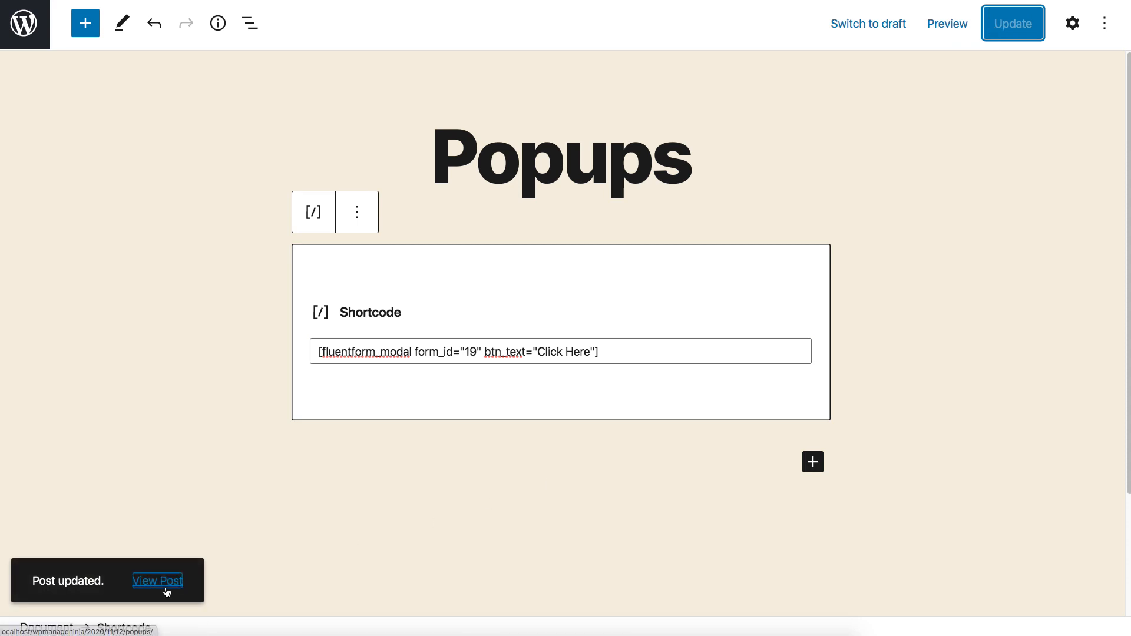
pyautogui.click(156, 581)
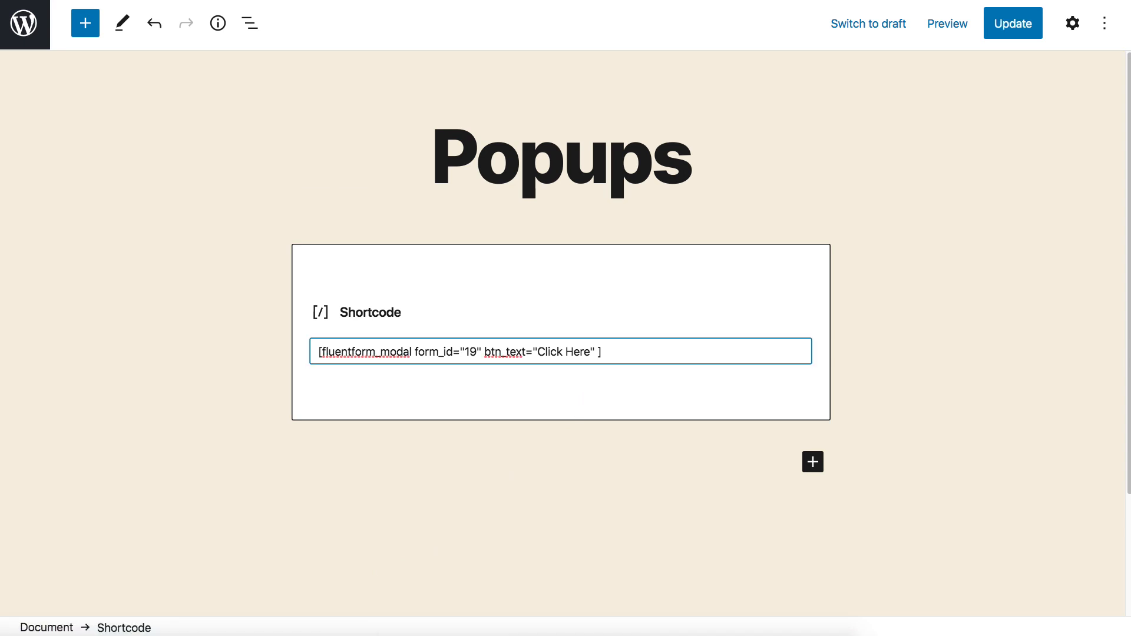
# - Add bg_color="green" to the shortcode and update the post
pyautogui.write('bg_color=')
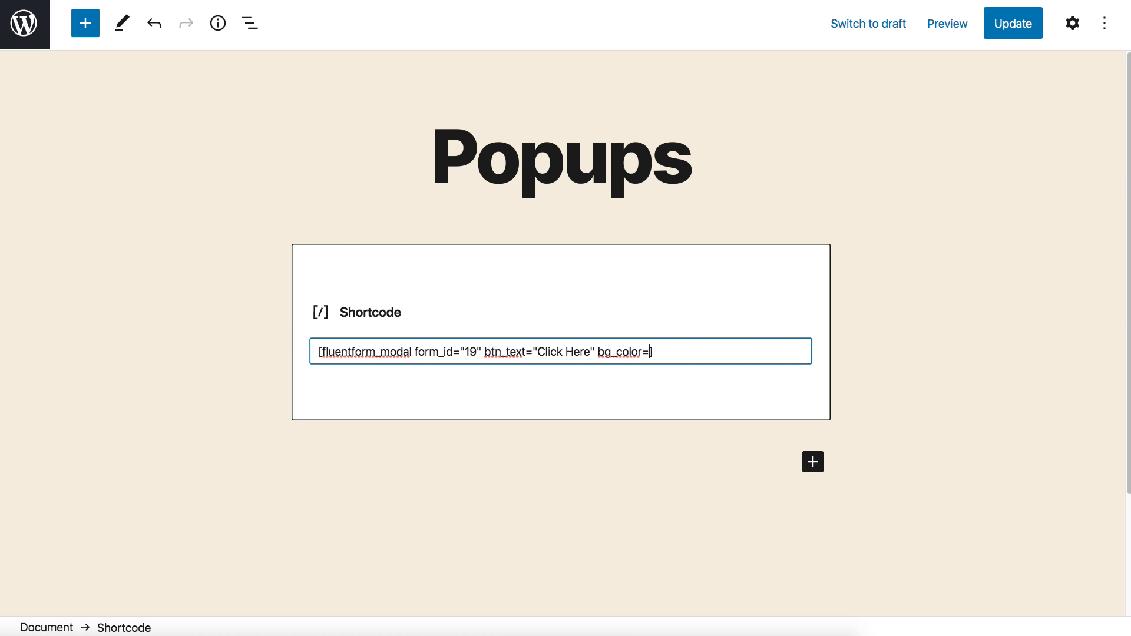
pyautogui.write('green"]')
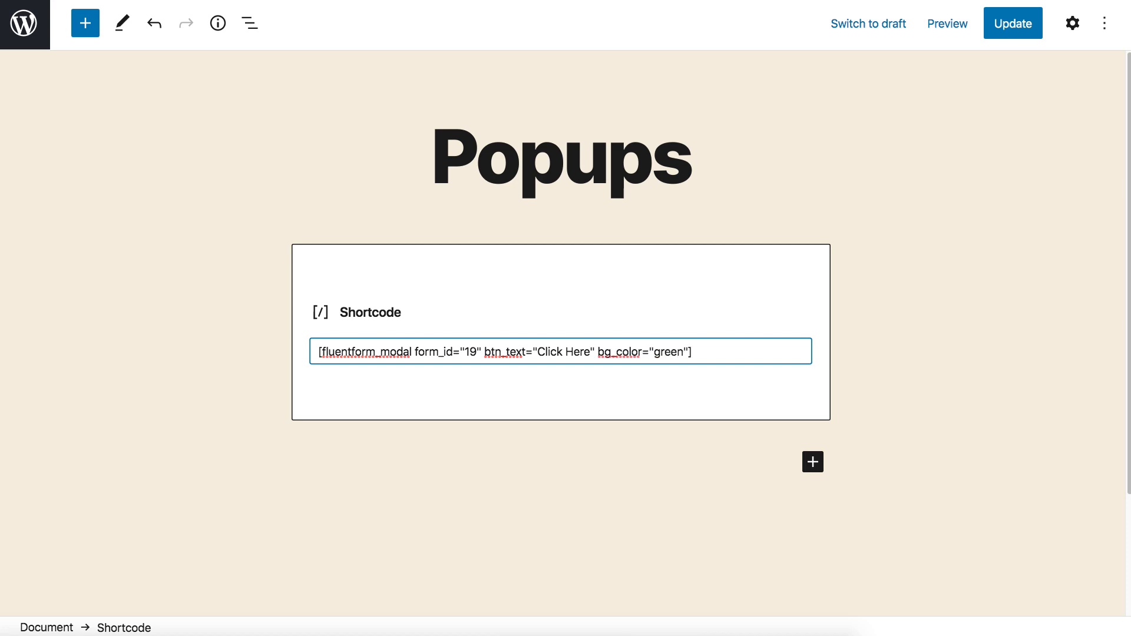
pyautogui.click(1013, 23)
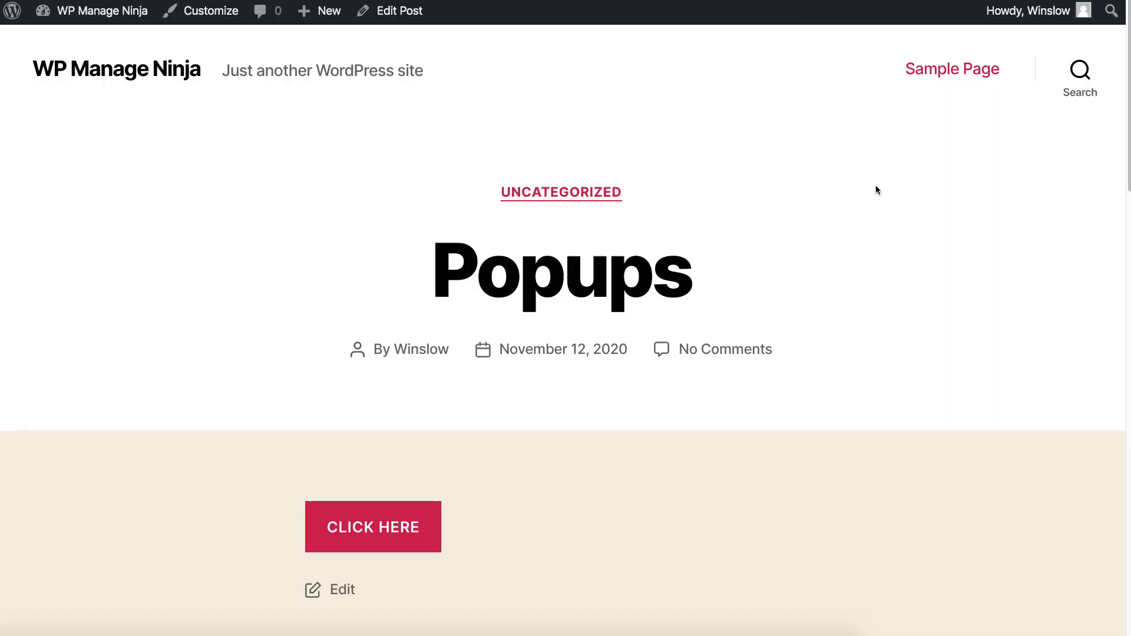
pyautogui.moveTo(171, 587)
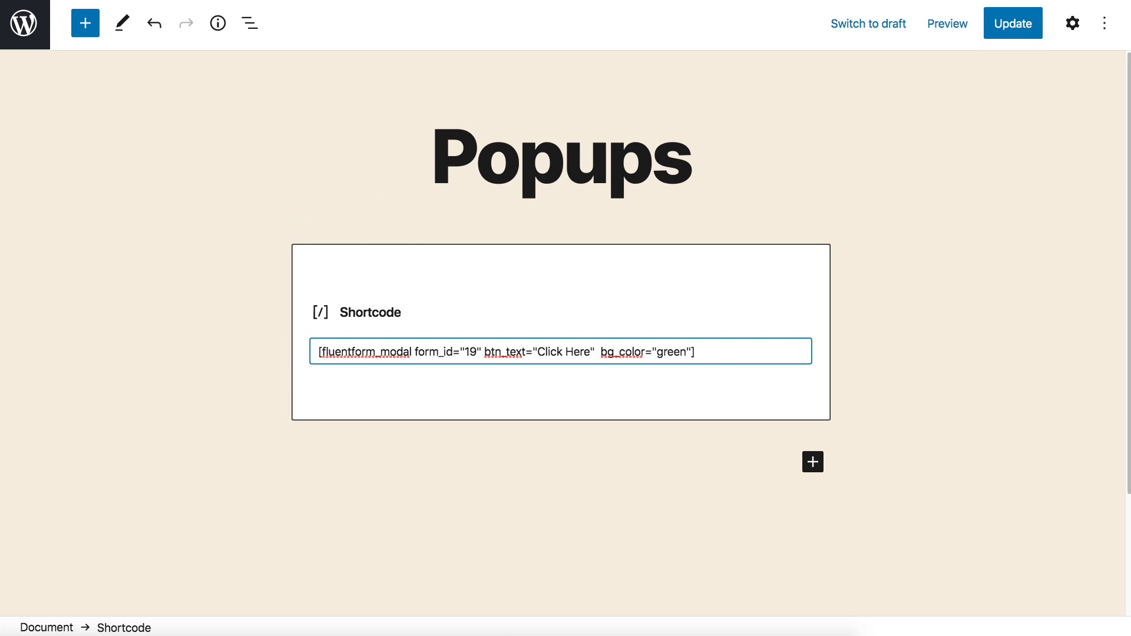
# - Insert css_class="myClass myClassAgain" into the shortcode before bg_color
pyautogui.write('css')
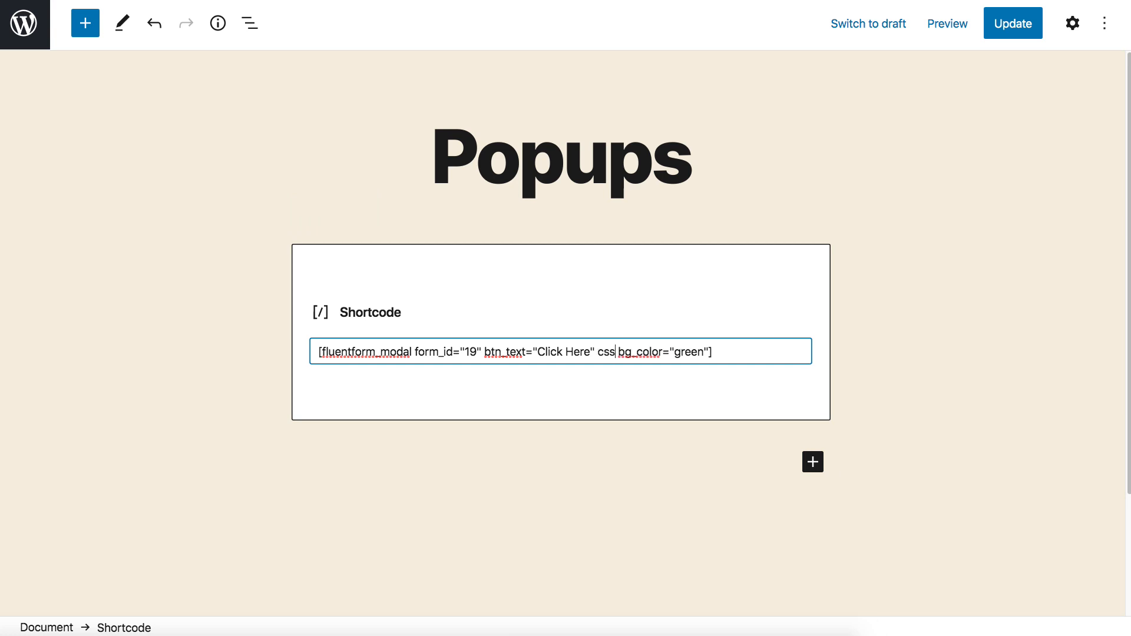
pyautogui.write('_class="')
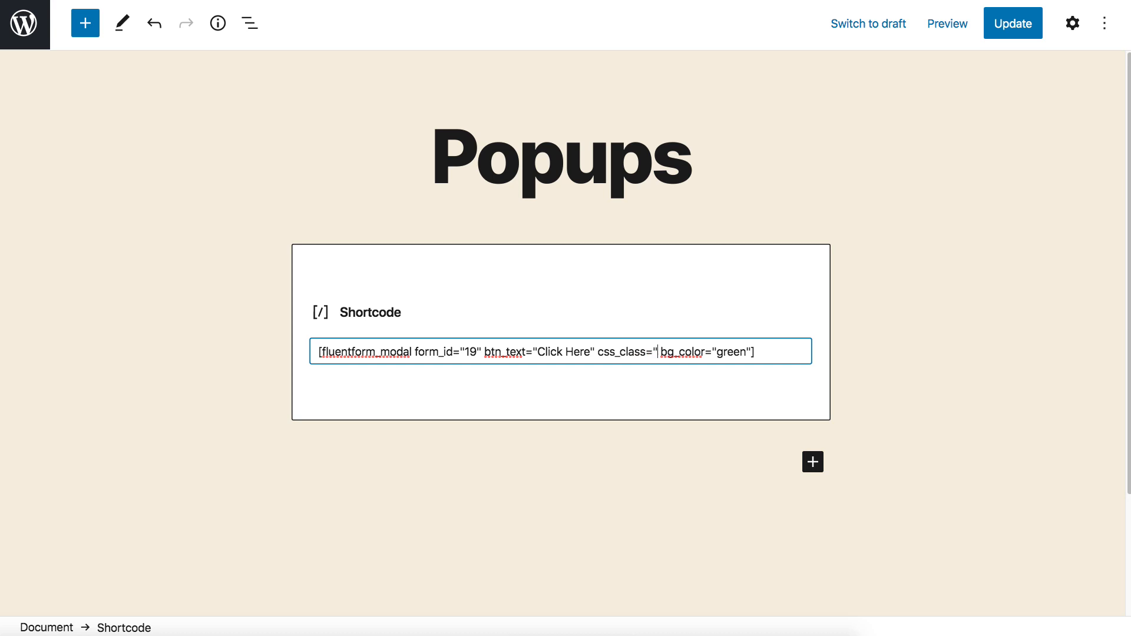
pyautogui.write('myCla')
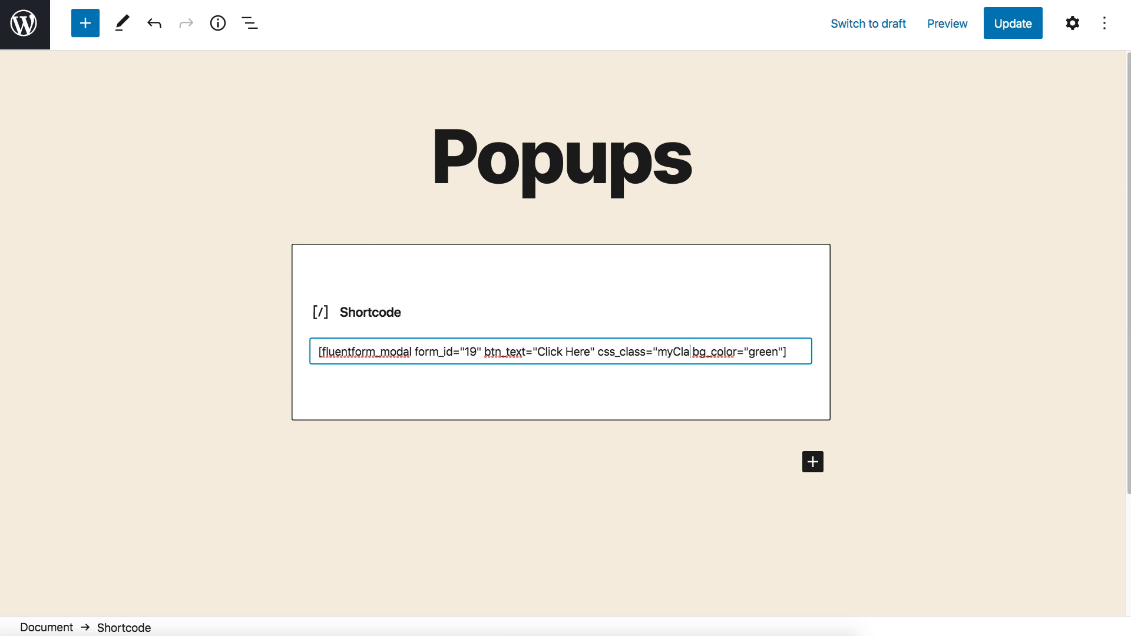
pyautogui.write('ss myClassAg')
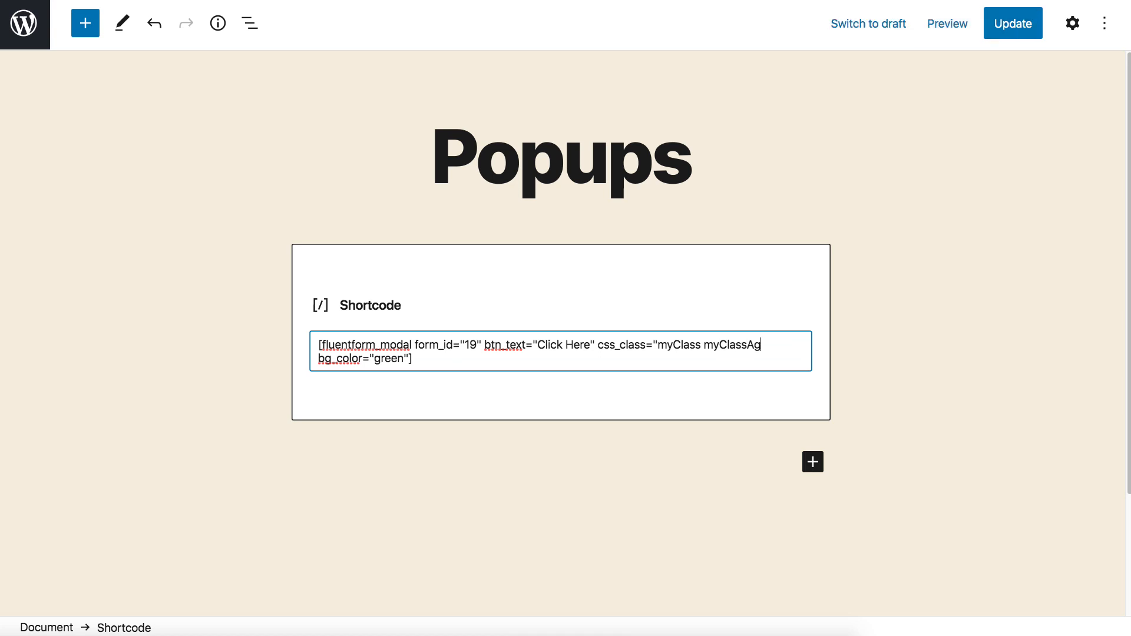
pyautogui.write('ain"')
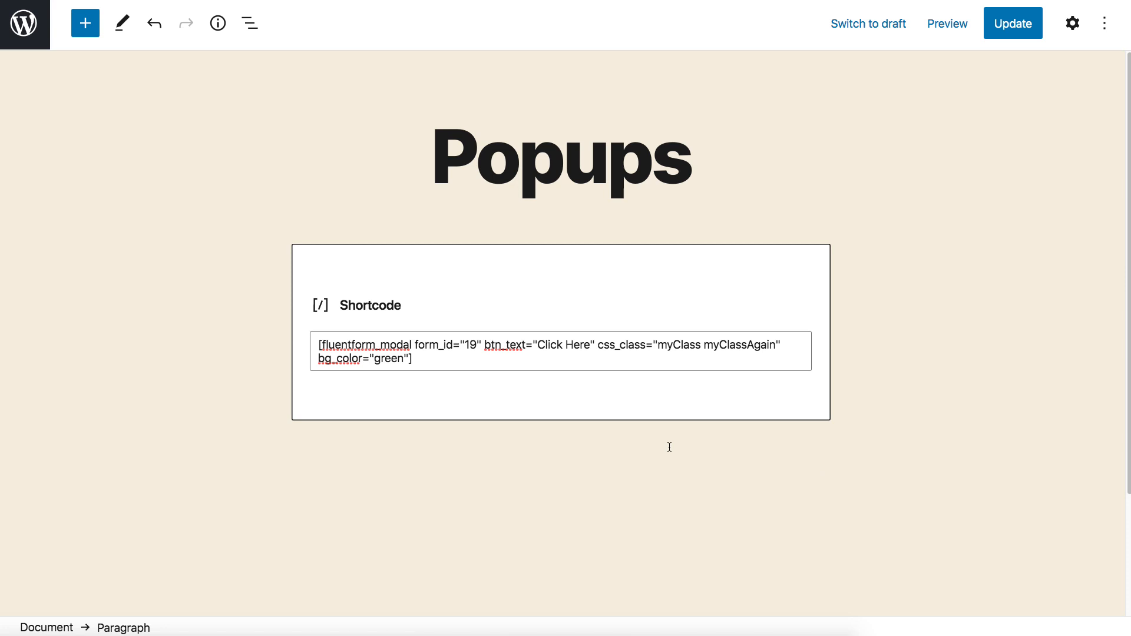
pyautogui.moveTo(901, 247)
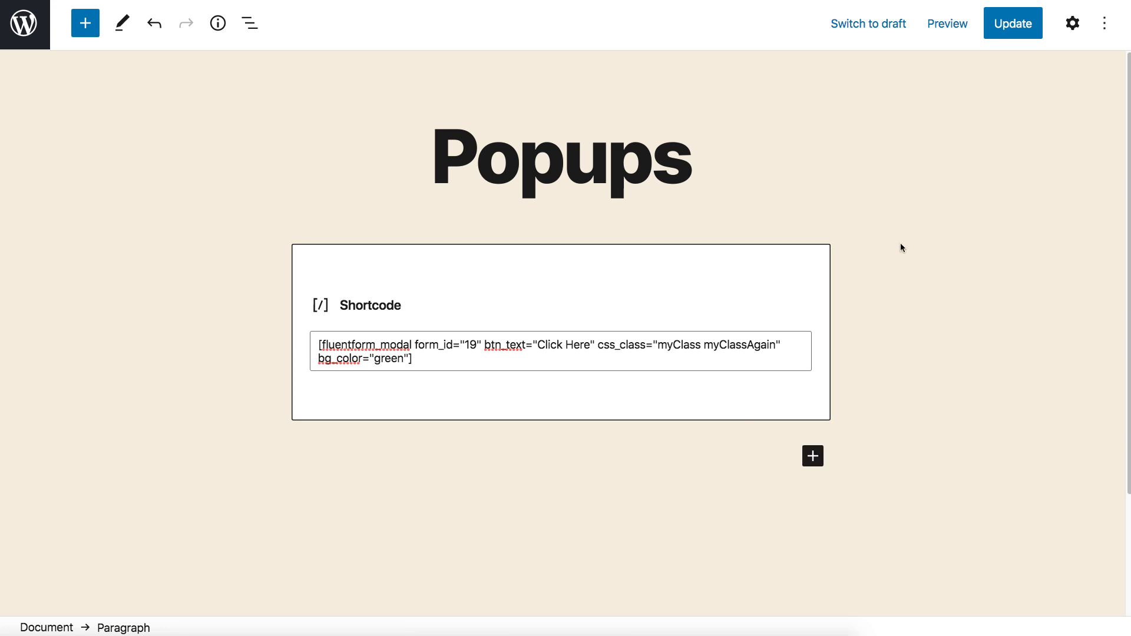
# - Update the post with the css_class change and view the live page's green popup
pyautogui.click(1012, 23)
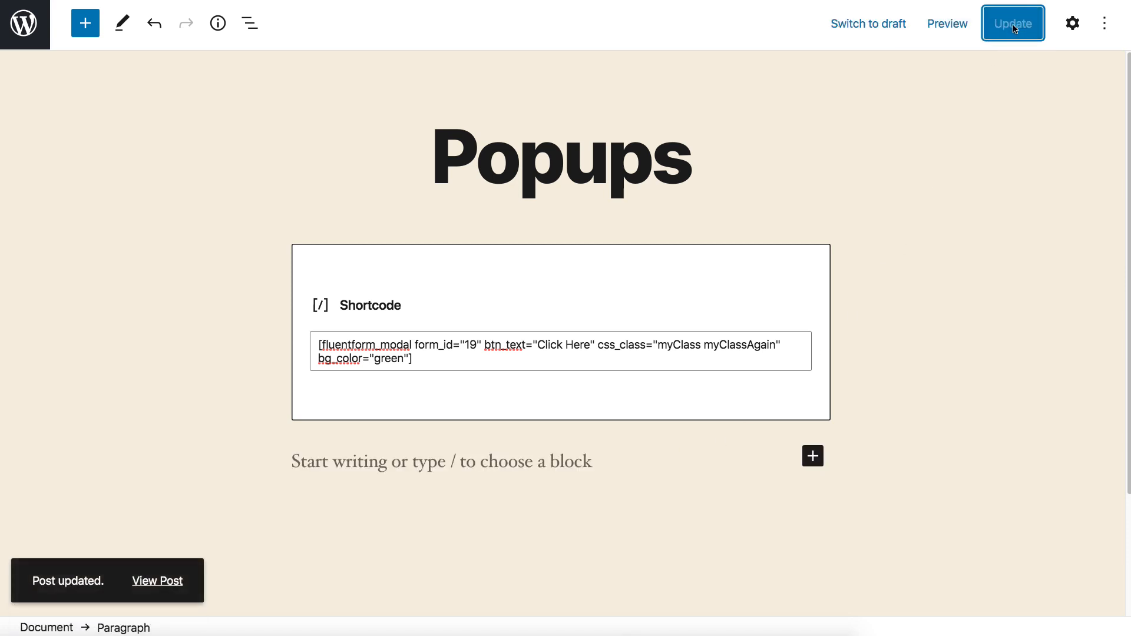
pyautogui.click(157, 581)
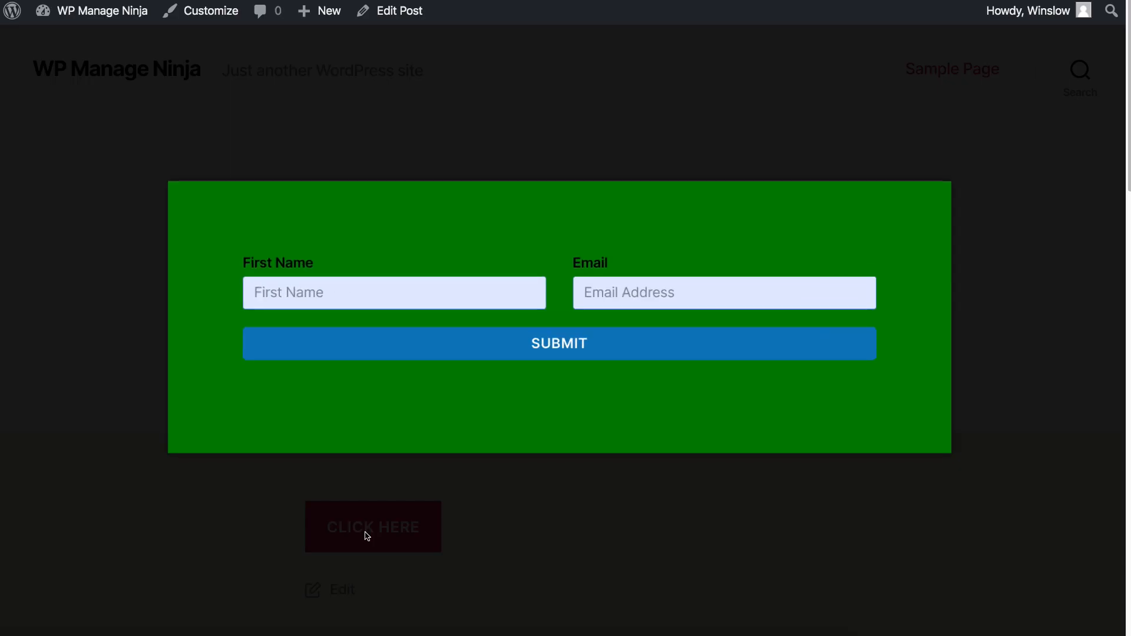